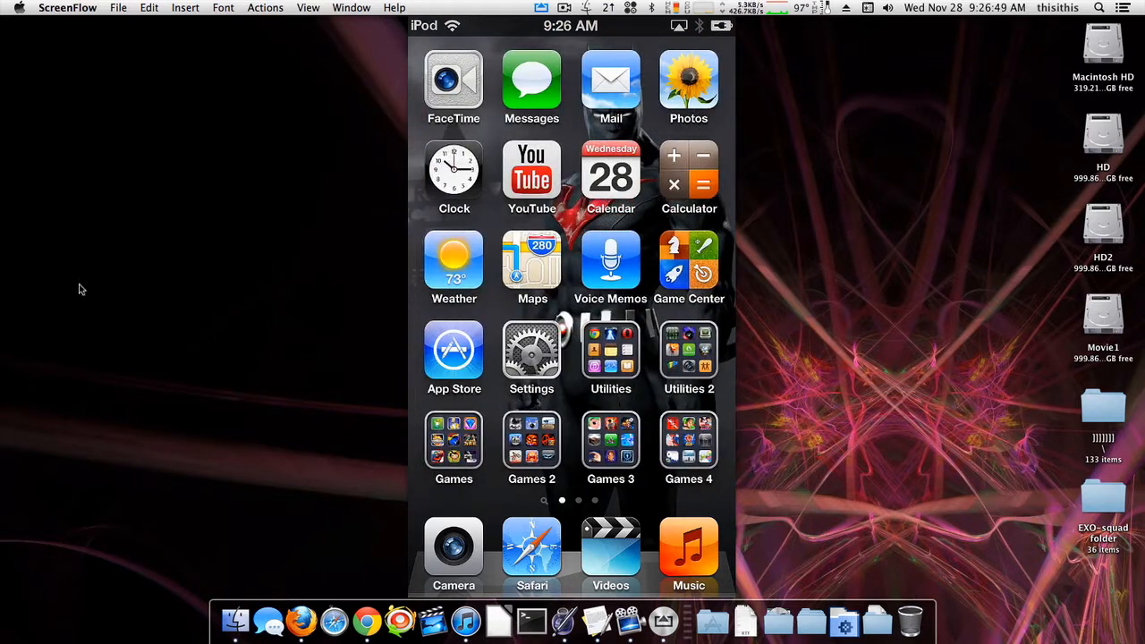
# - Open the Games folder on the mirrored iPod, listing Bejeweled, NBA JAM, Myst and SimStapler
pyautogui.click(454, 438)
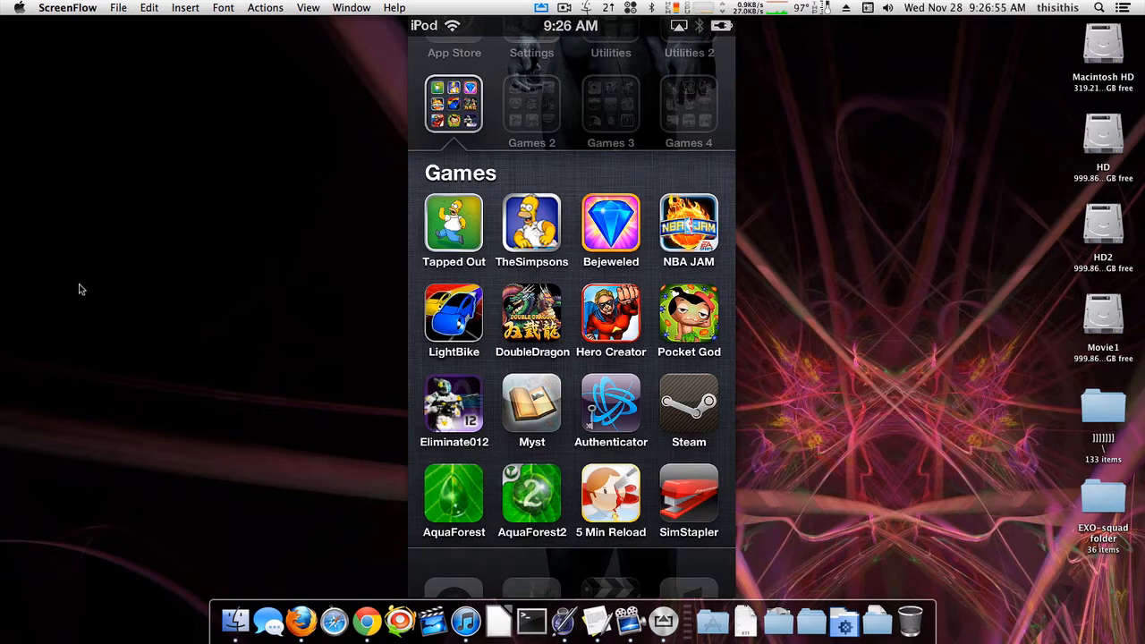
pyautogui.click(610, 224)
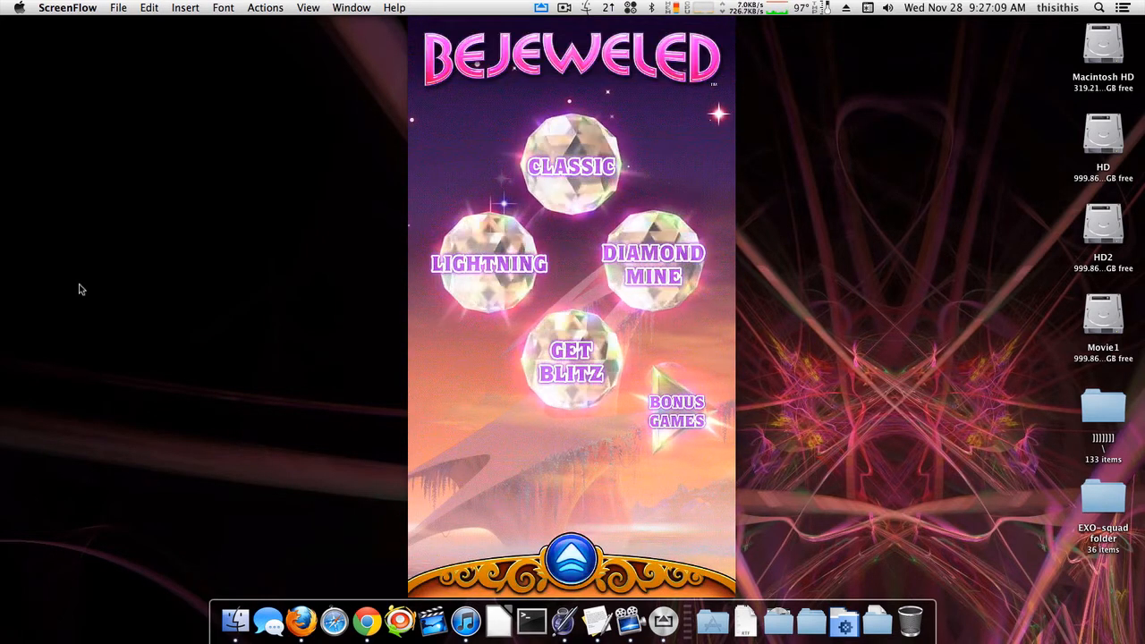
# - Launch Bejeweled and resume the level 114 game with score 2,921,110
pyautogui.click(676, 410)
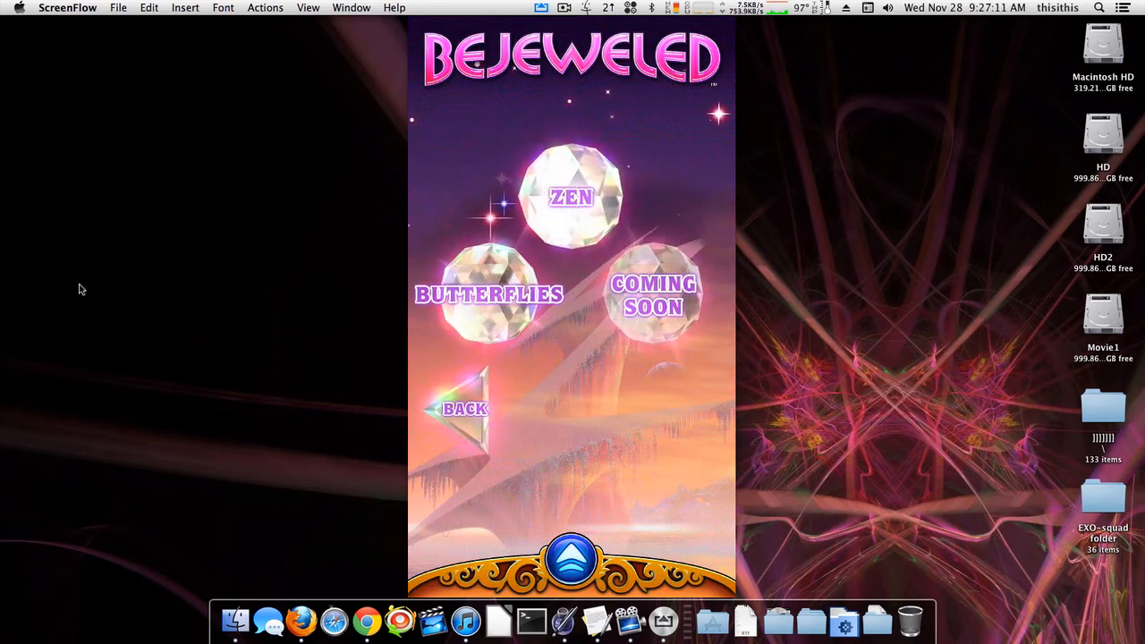
pyautogui.click(569, 195)
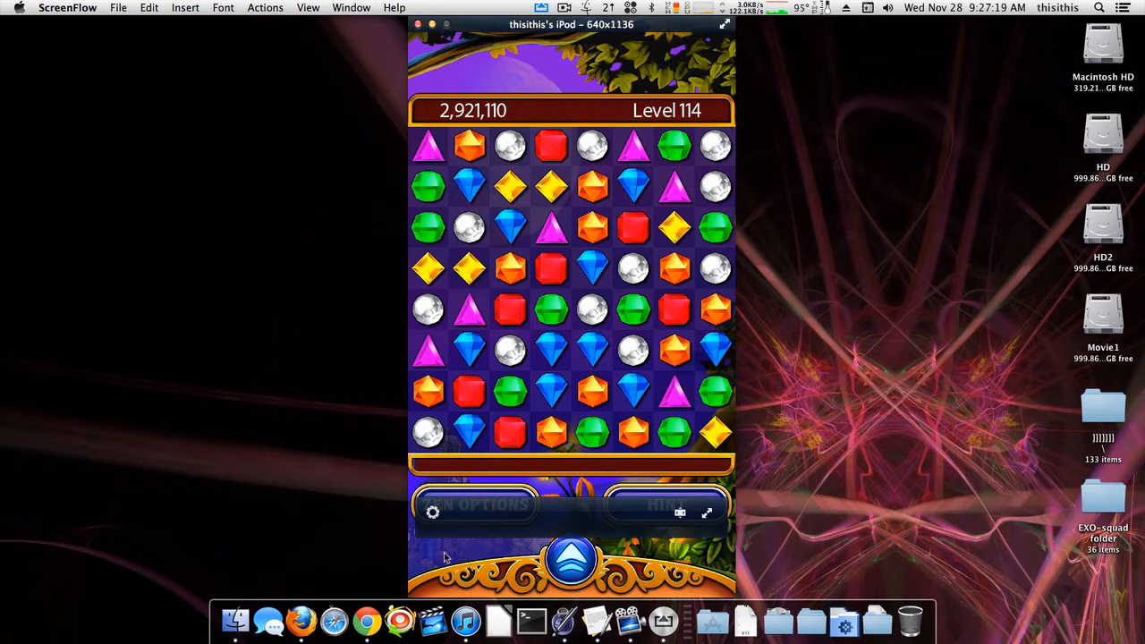
pyautogui.moveTo(850, 483)
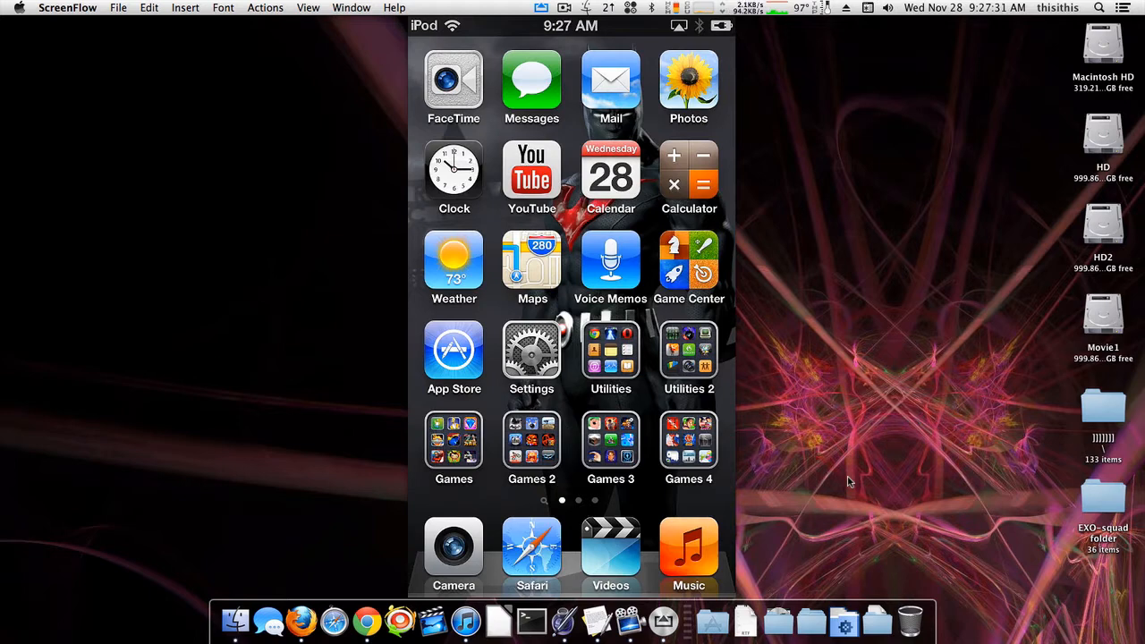
# - Open the Games 2 folder and launch Batman Arkham City Lockdown in landscape
pyautogui.click(531, 438)
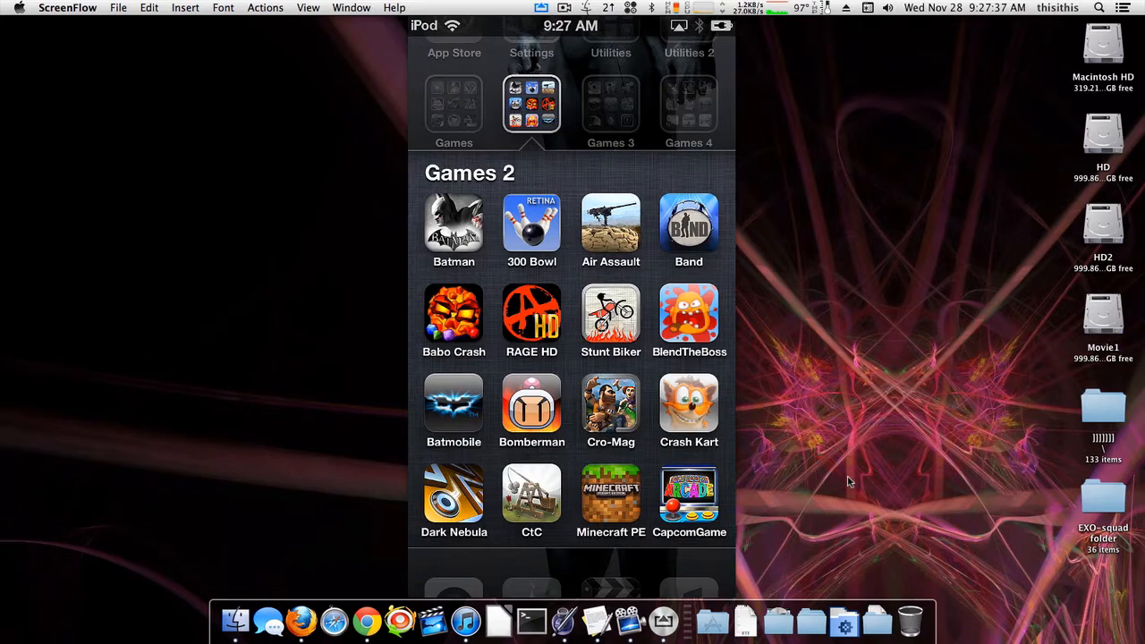
pyautogui.click(454, 223)
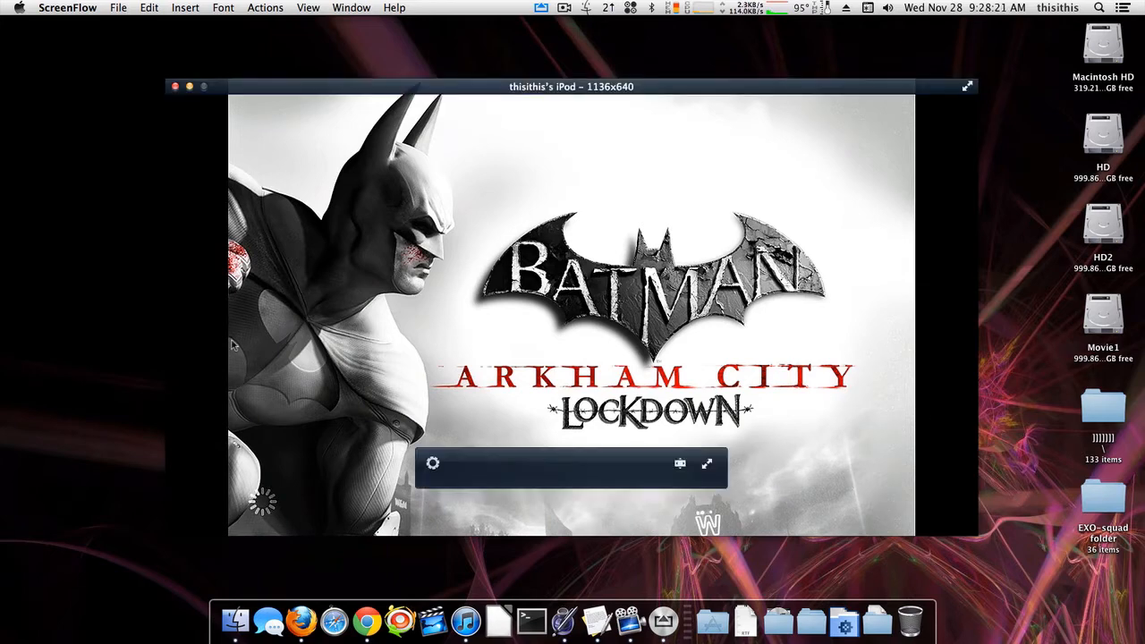
pyautogui.moveTo(944, 363)
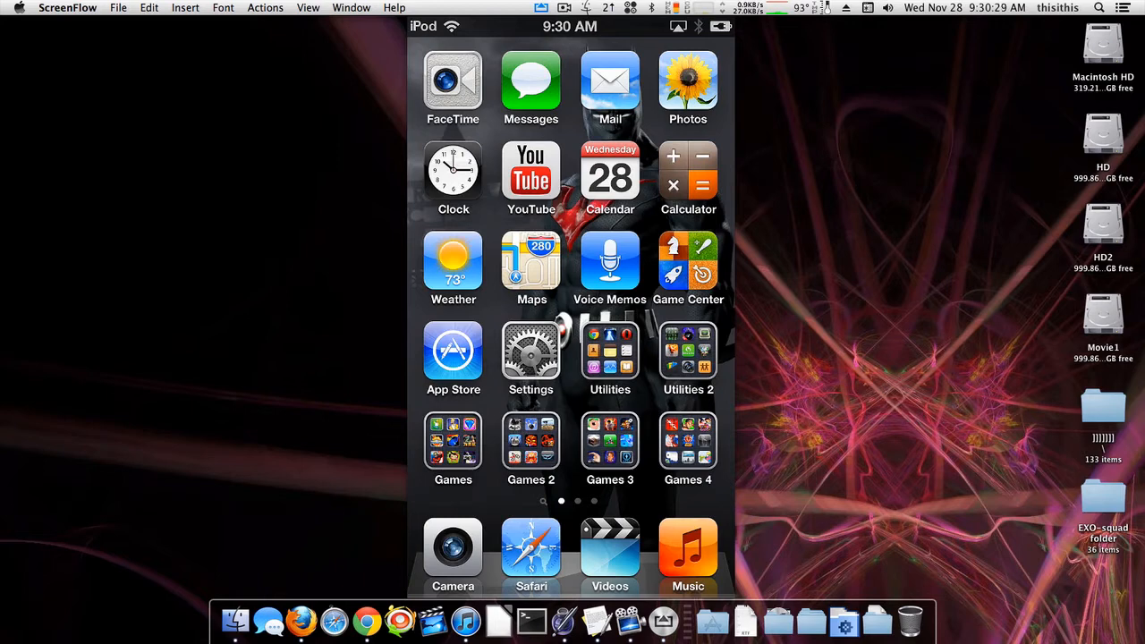
pyautogui.hscroll(-3)
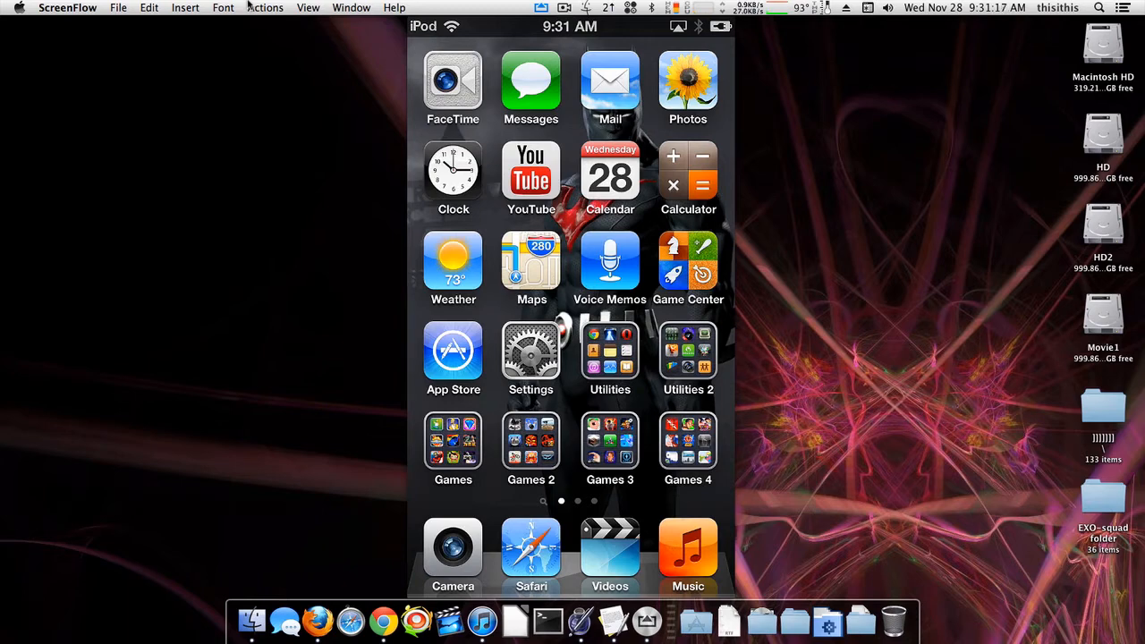
pyautogui.moveTo(121, 107)
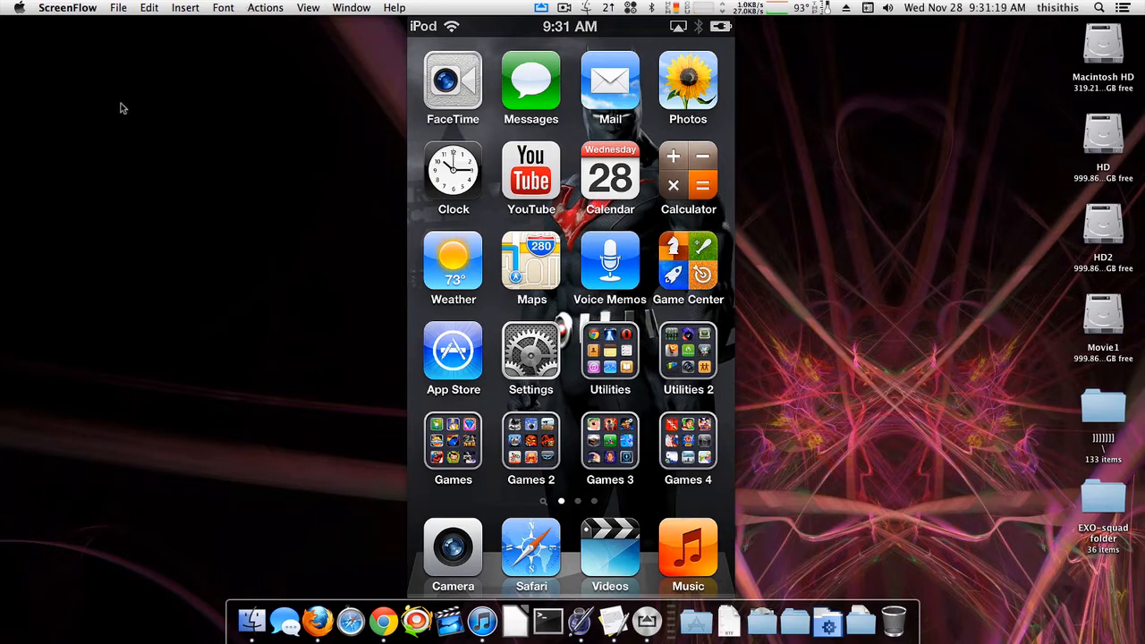
pyautogui.moveTo(400, 562)
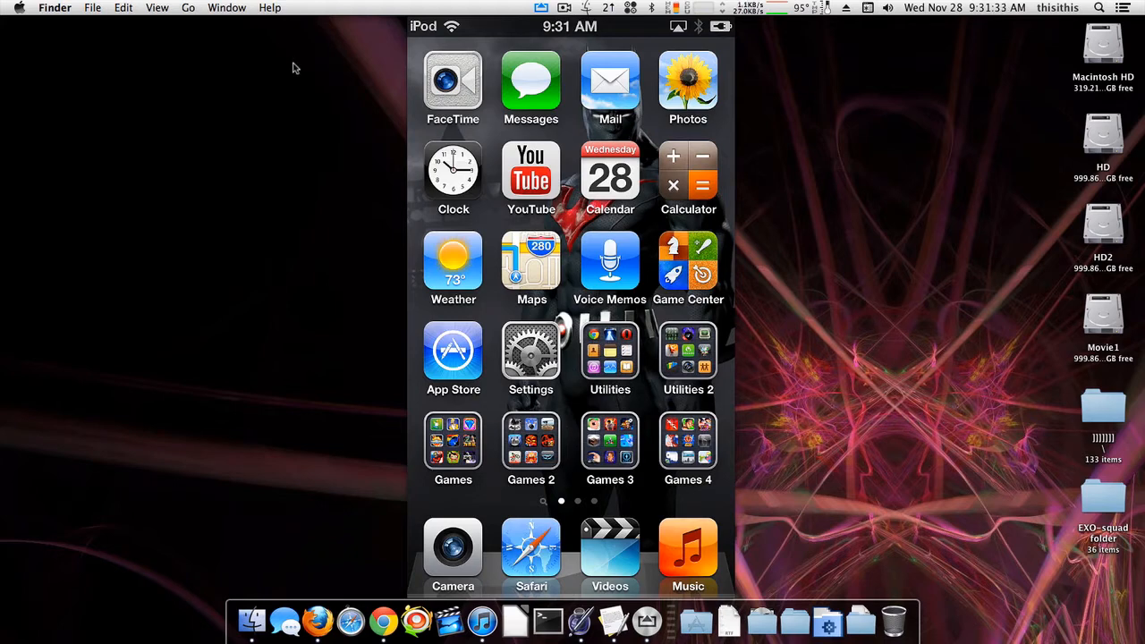
pyautogui.moveTo(268, 177)
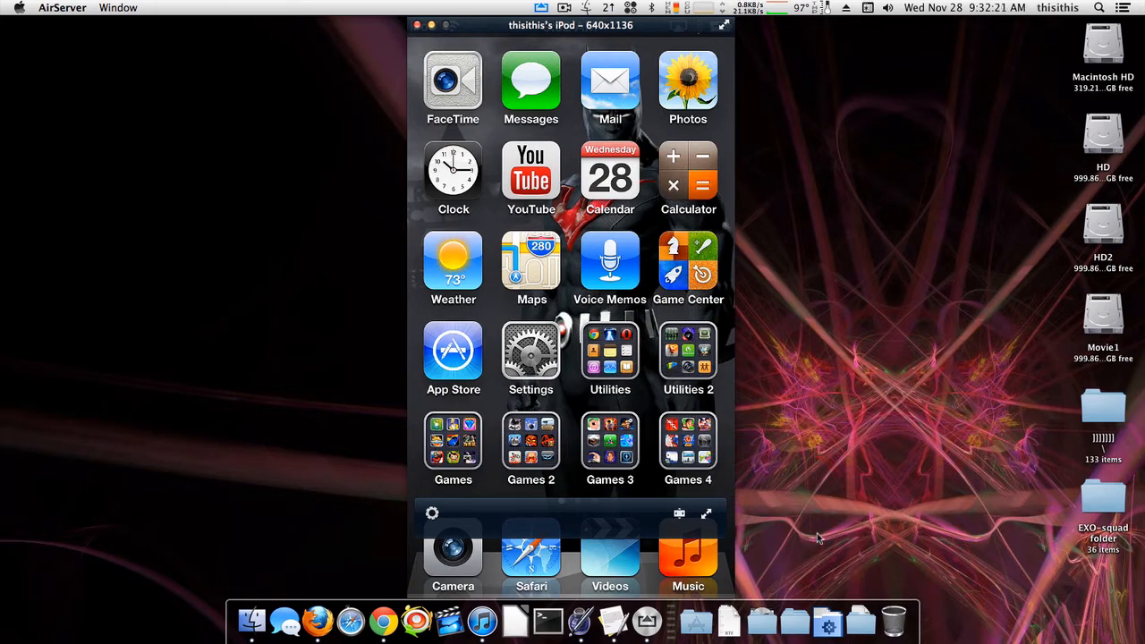
pyautogui.moveTo(715, 576)
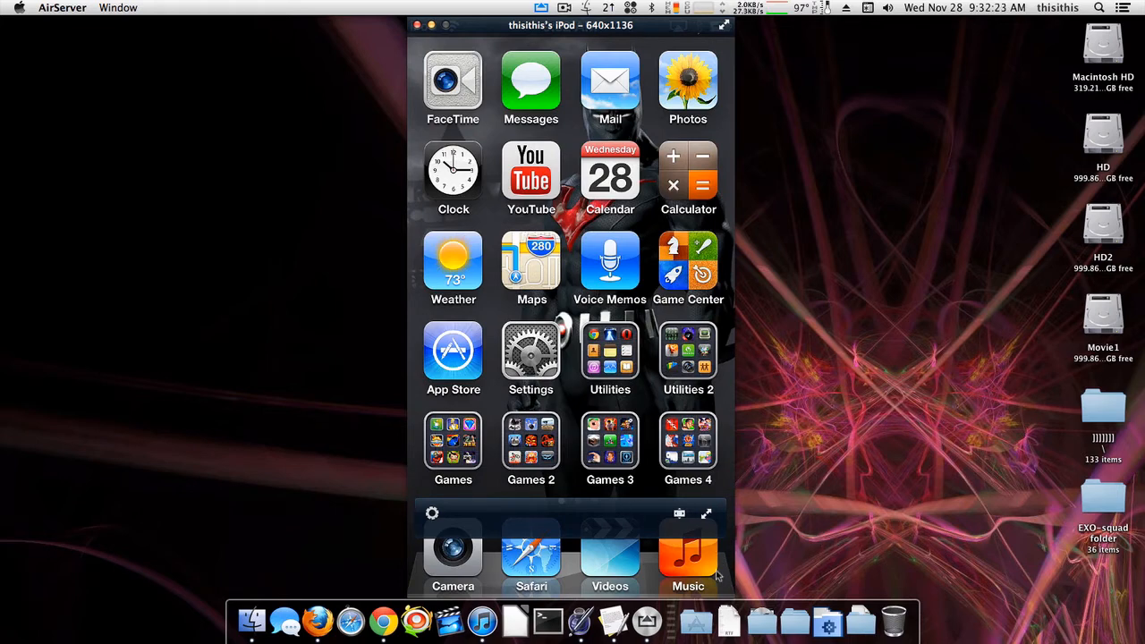
pyautogui.moveTo(701, 527)
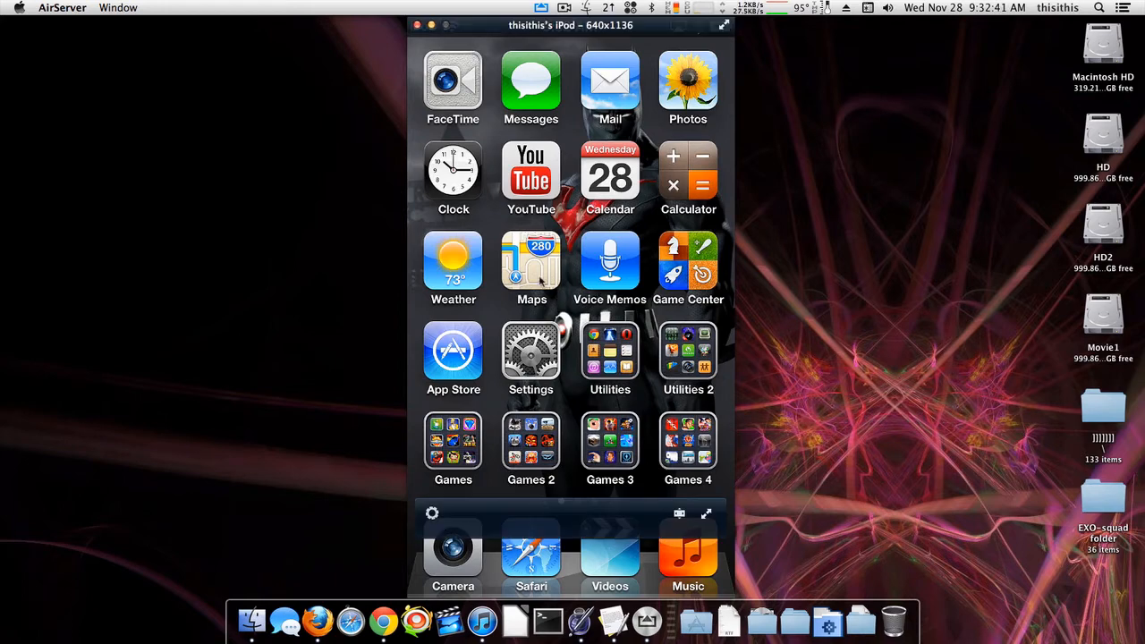
pyautogui.moveTo(956, 481)
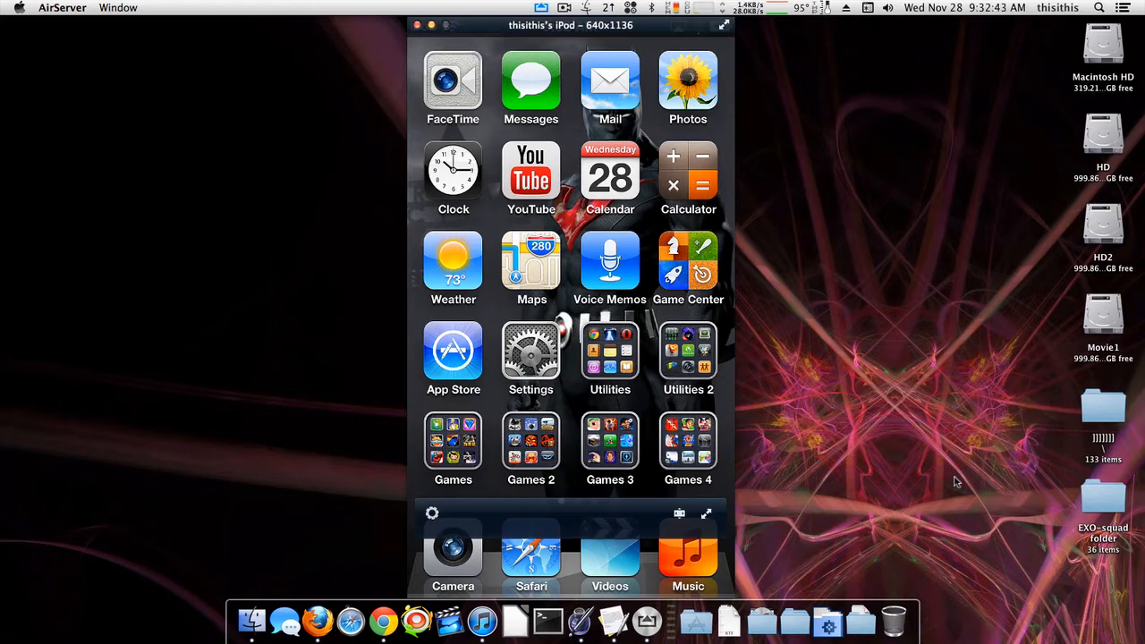
pyautogui.click(705, 512)
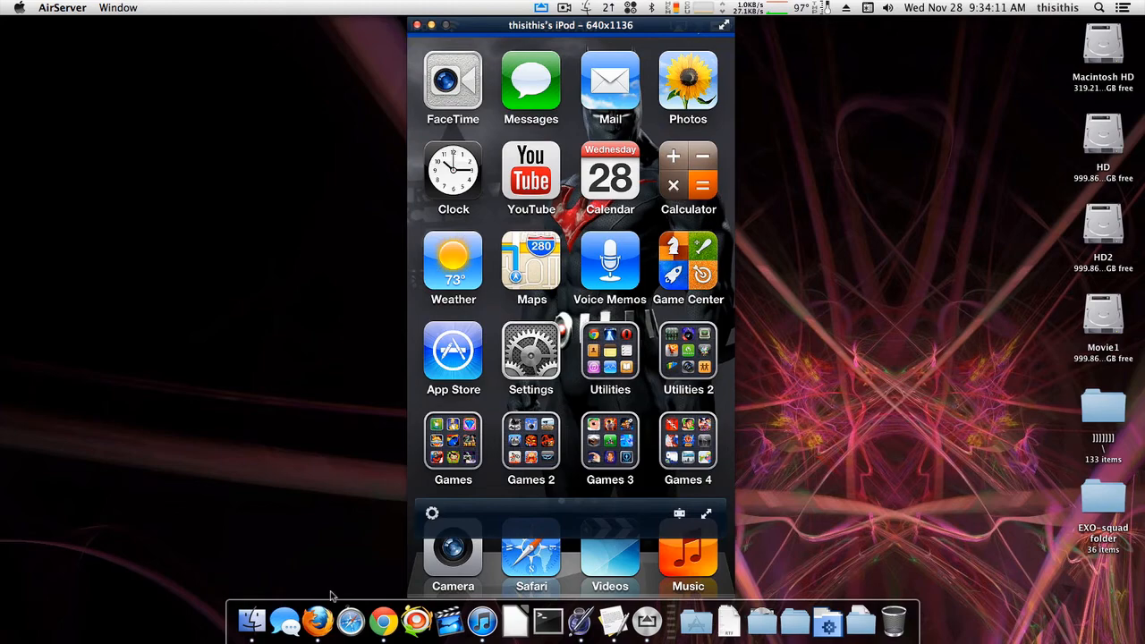
# - Browse the Apple Store page in Firefox (iPad, iPod touch, MacBook Air offers), then return to the mirrored iPod
pyautogui.click(317, 619)
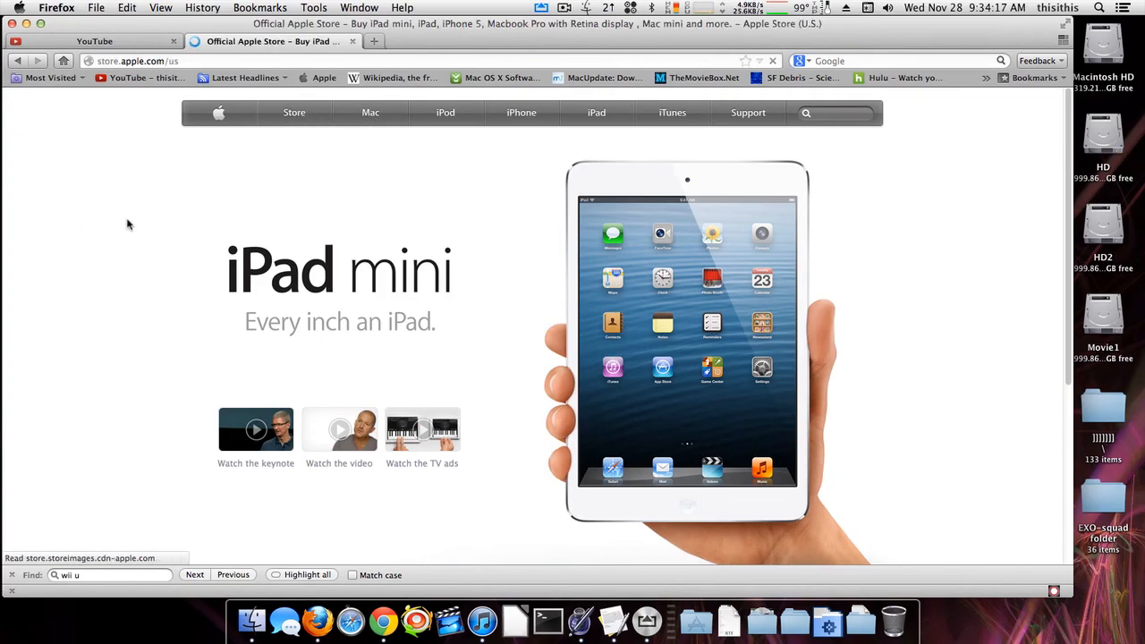
pyautogui.scroll(-3)
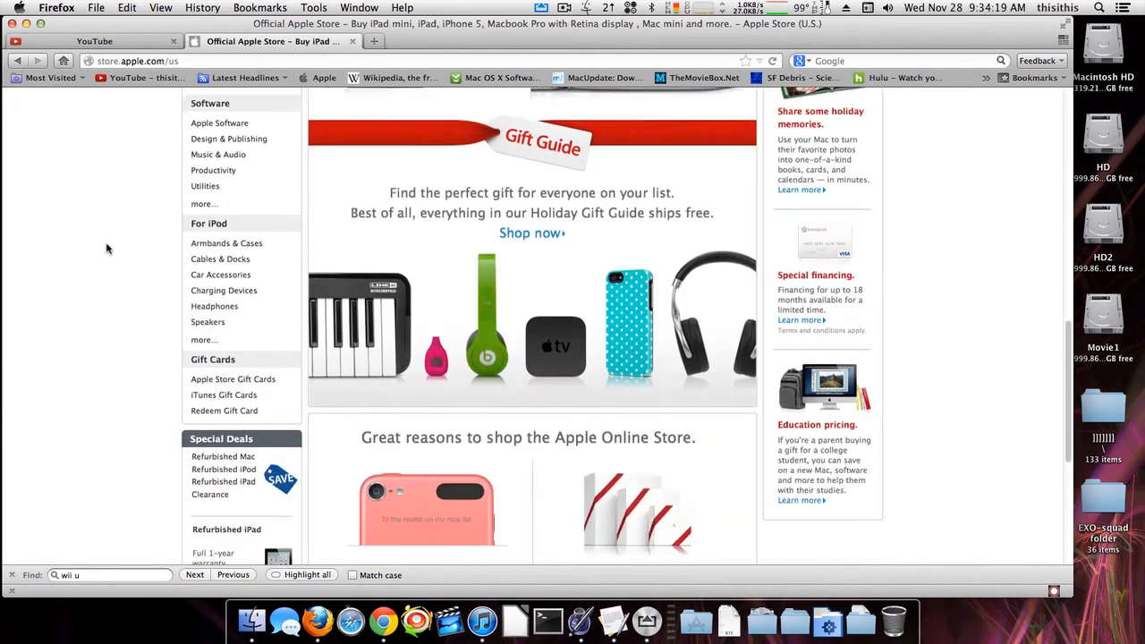
pyautogui.scroll(3)
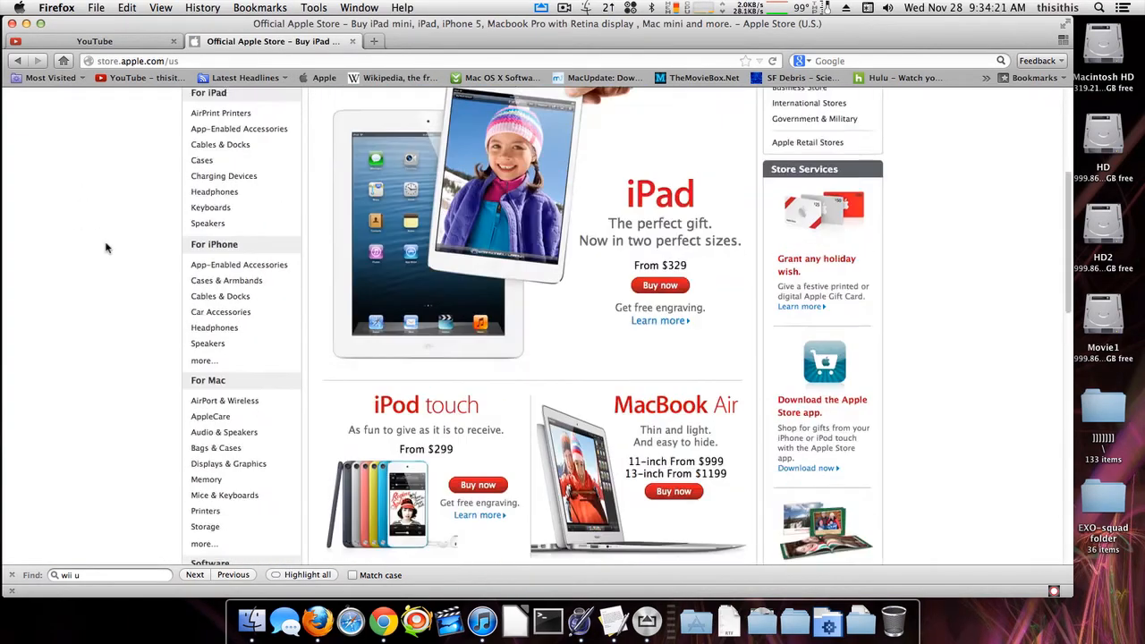
pyautogui.scroll(3)
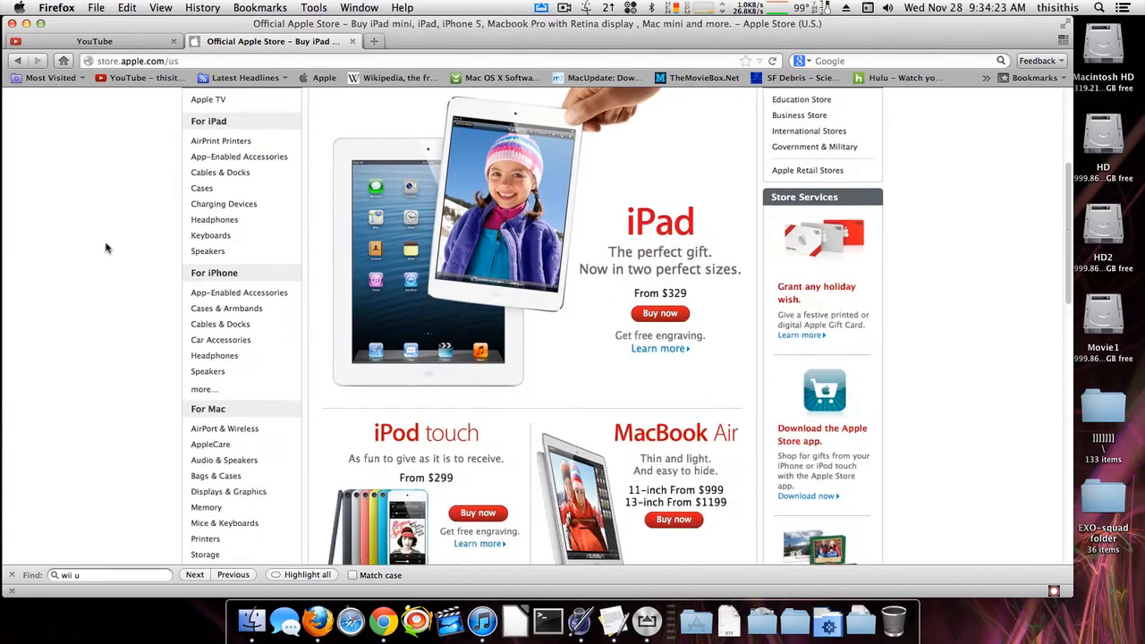
pyautogui.scroll(-3)
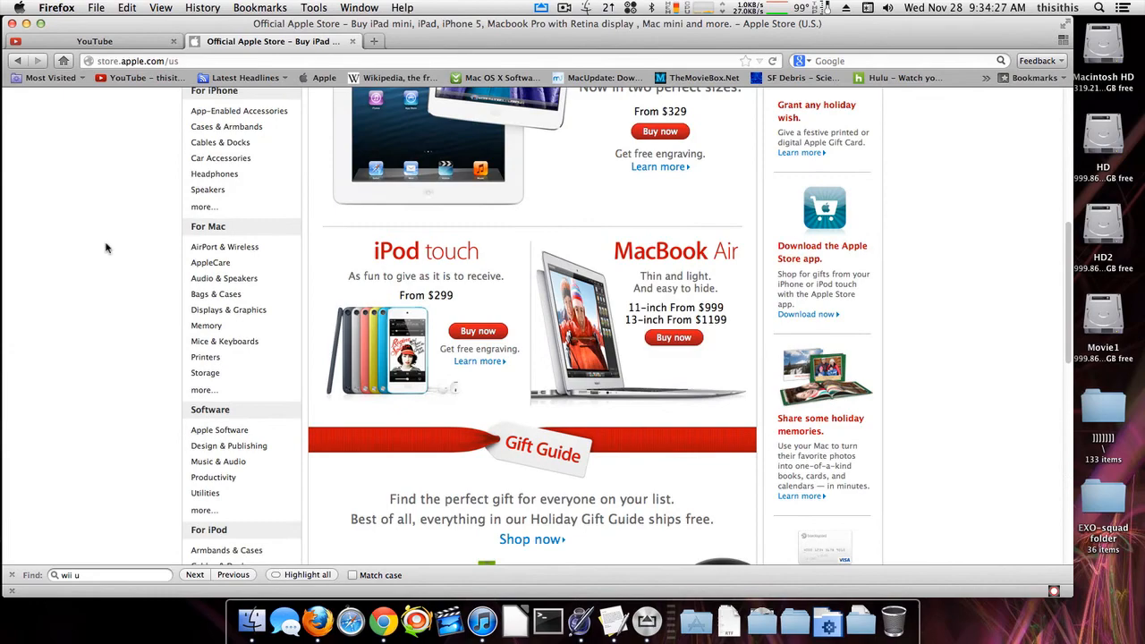
pyautogui.scroll(3)
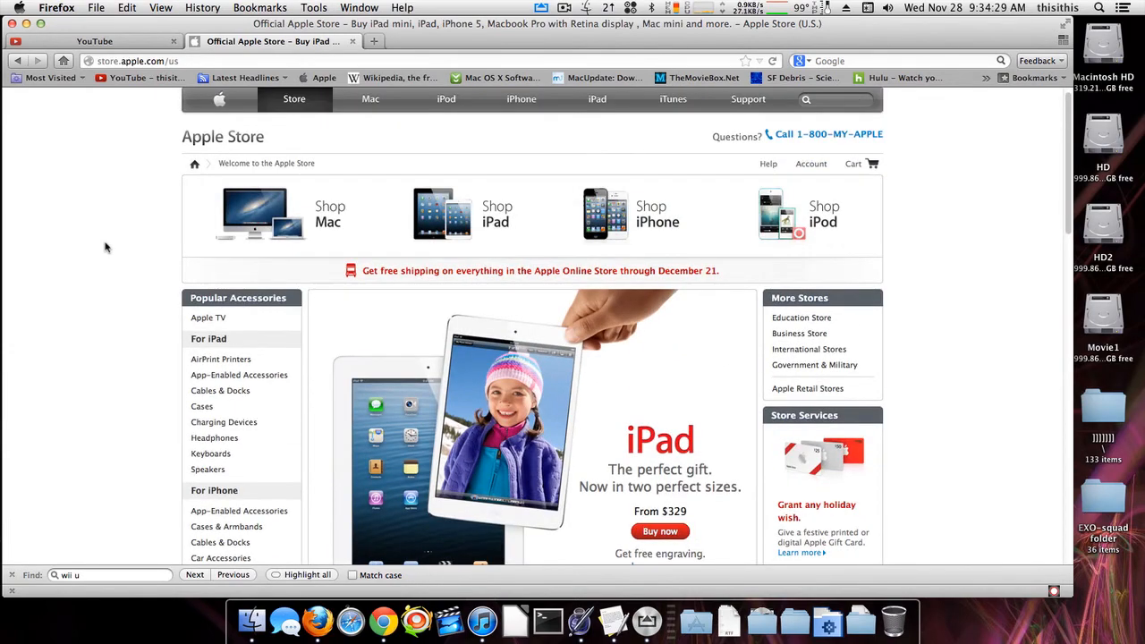
pyautogui.scroll(-3)
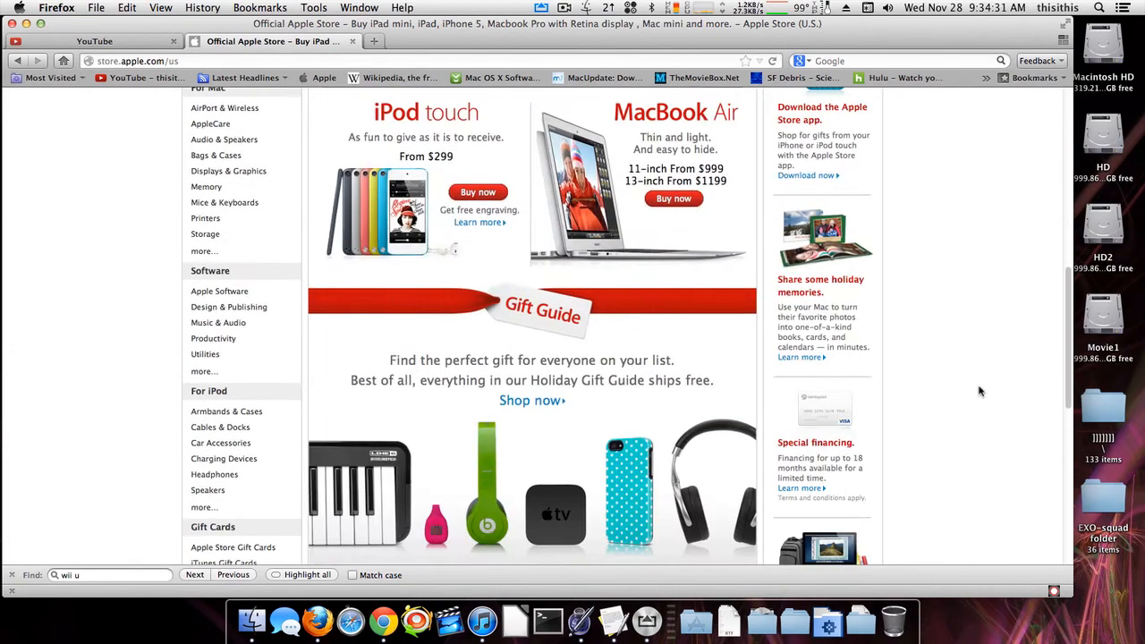
pyautogui.scroll(-3)
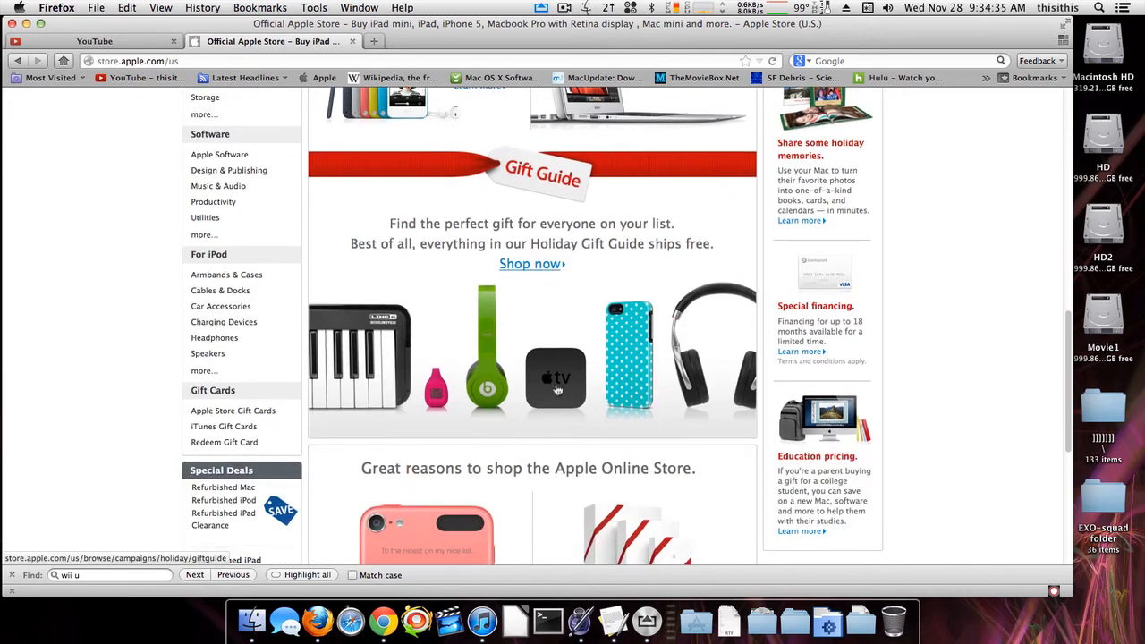
pyautogui.scroll(3)
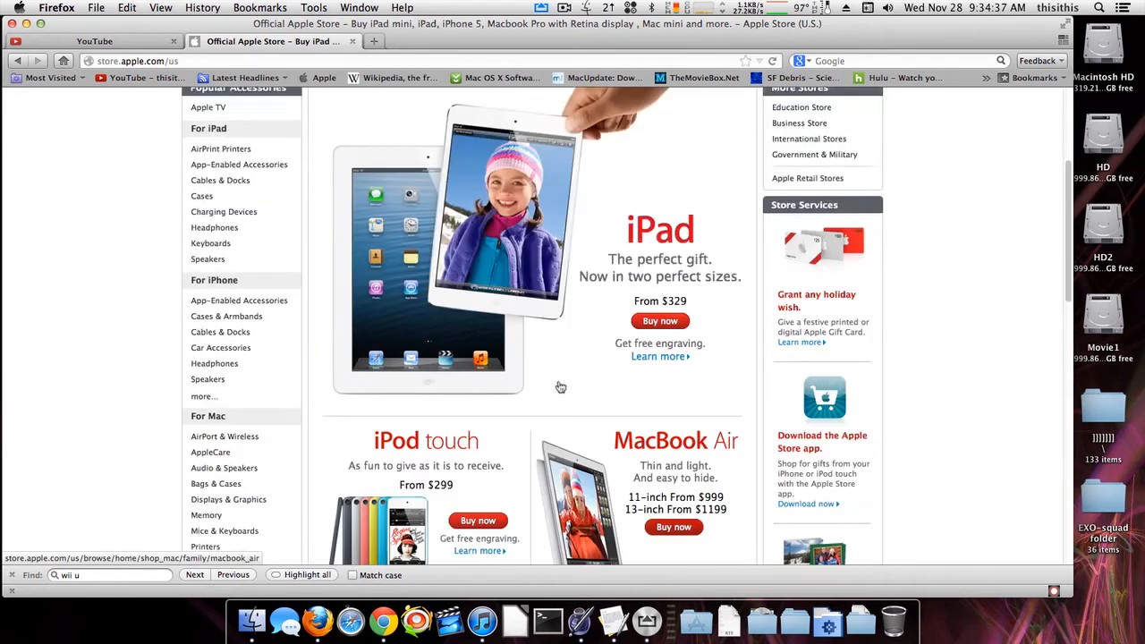
pyautogui.scroll(-3)
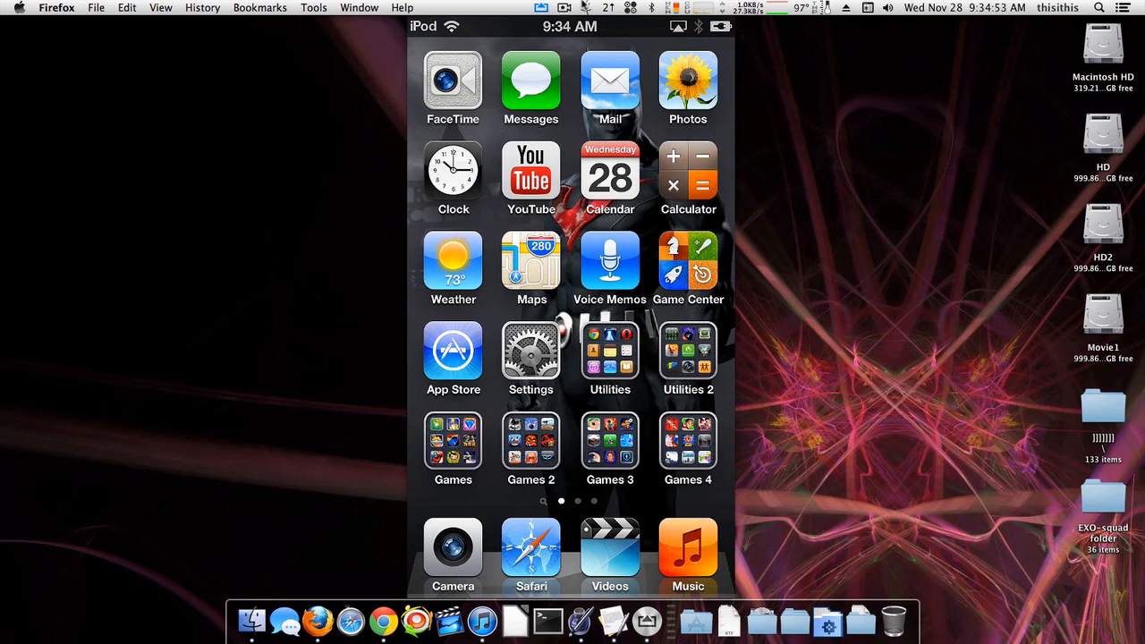
pyautogui.click(566, 7)
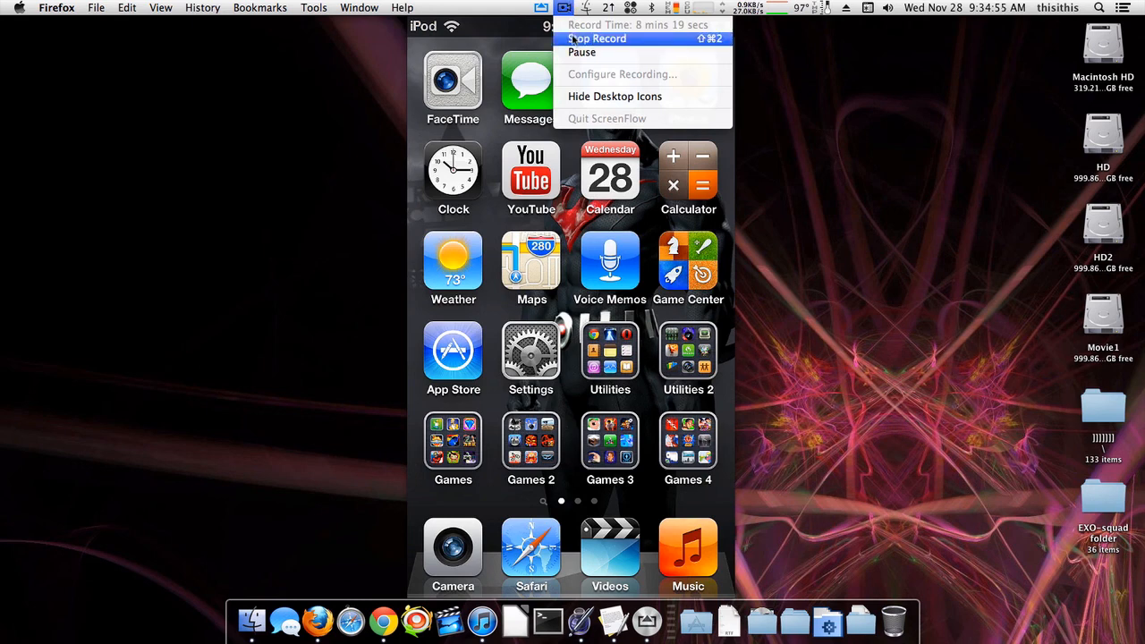